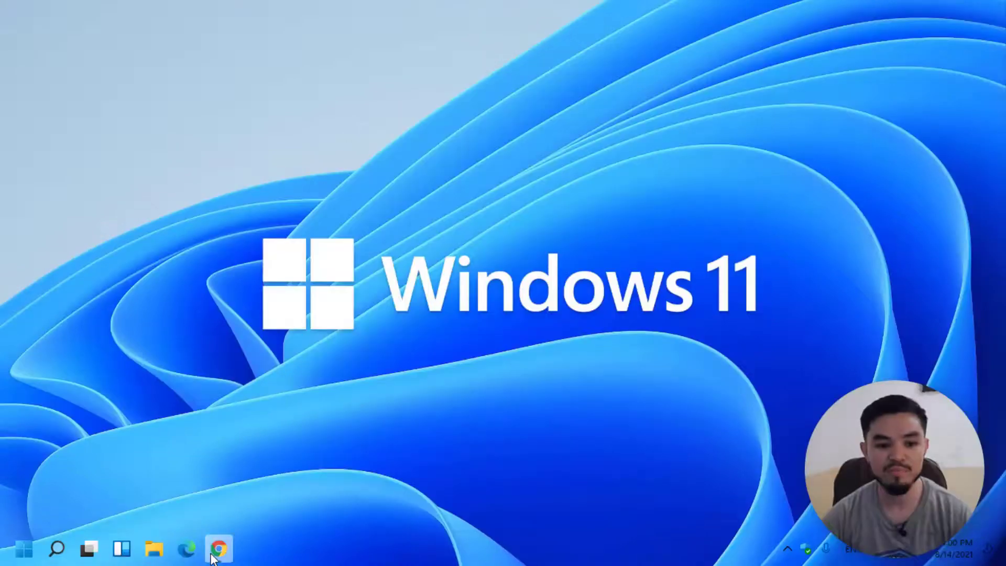
Bring up the Binance home page in Chrome and pick Fiat and Spot from the Wallet menu.
left_click(219, 549)
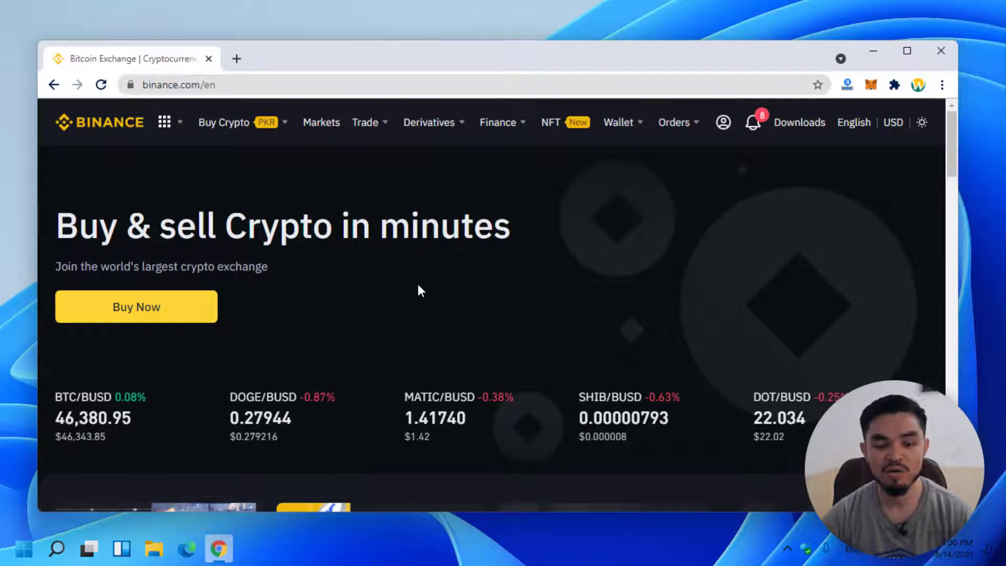
left_click(618, 122)
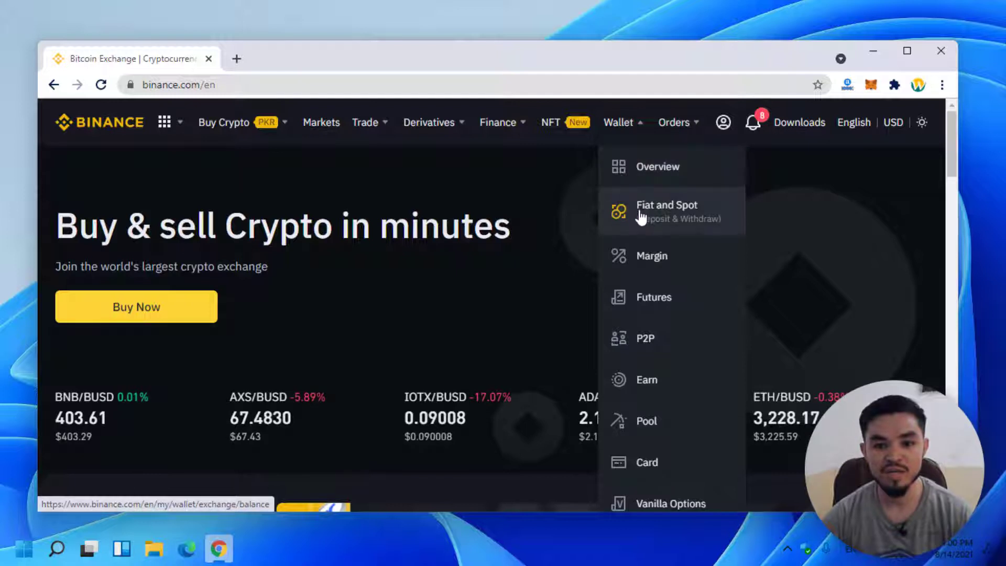
mouse_move(675, 228)
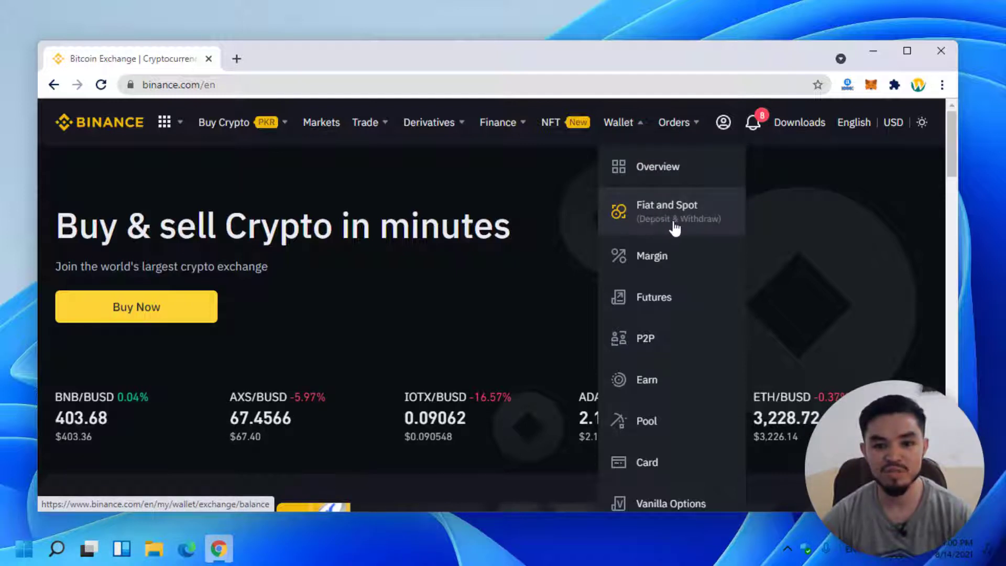
left_click(666, 212)
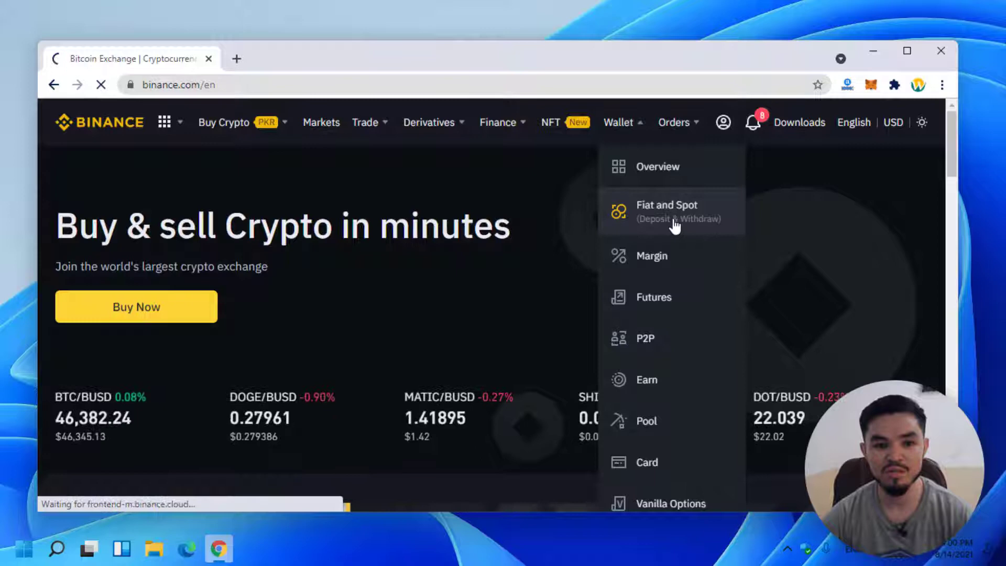
From the Fiat and Spot wallet, start a deposit to reach the Deposit Crypto page.
left_click(666, 211)
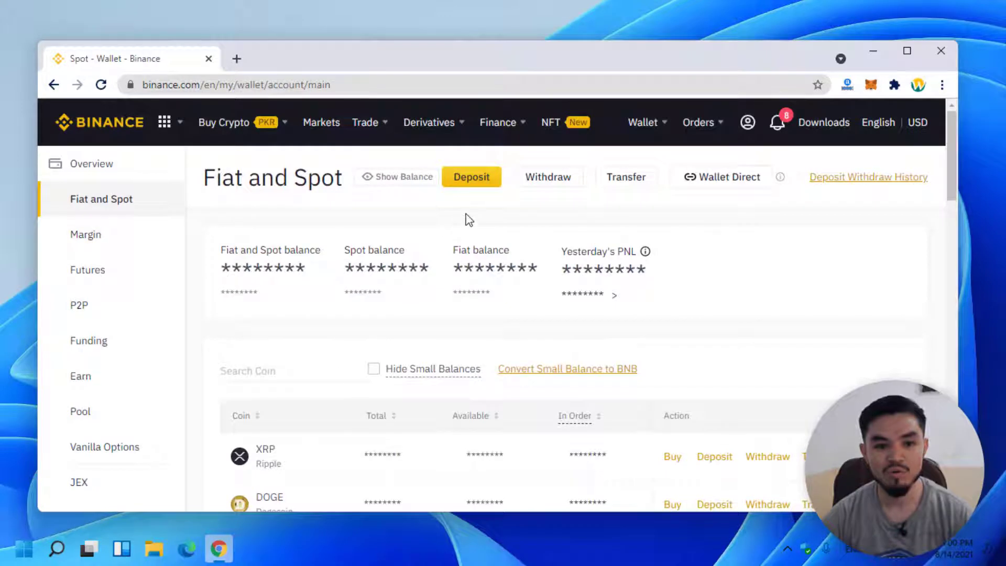
mouse_move(548, 177)
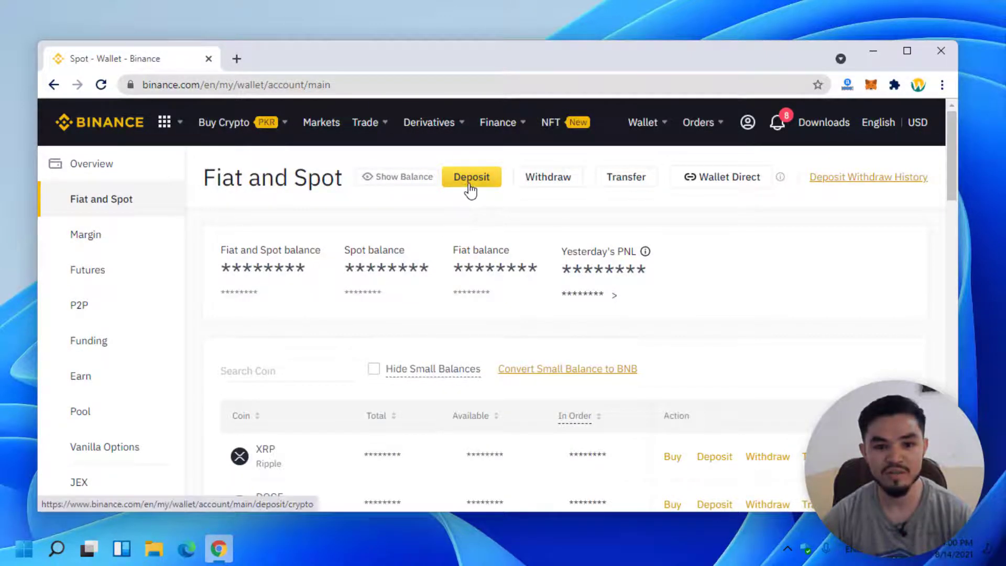
left_click(472, 177)
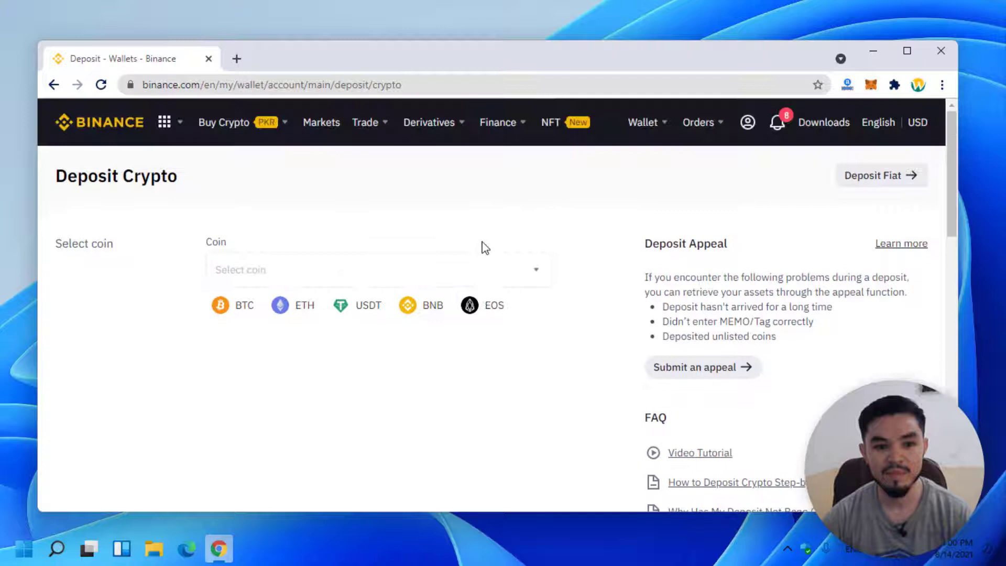
scroll("down", 3)
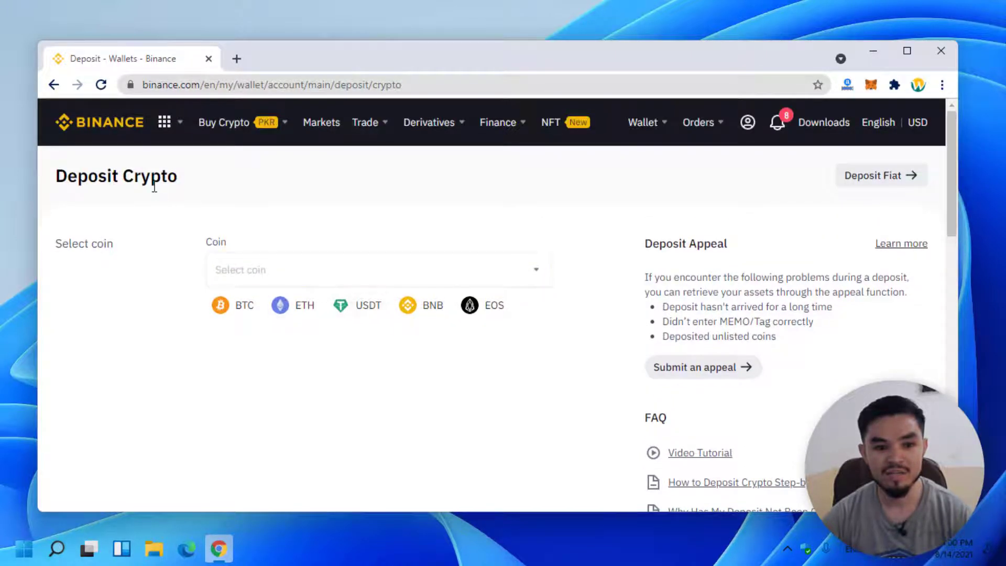
mouse_move(897, 194)
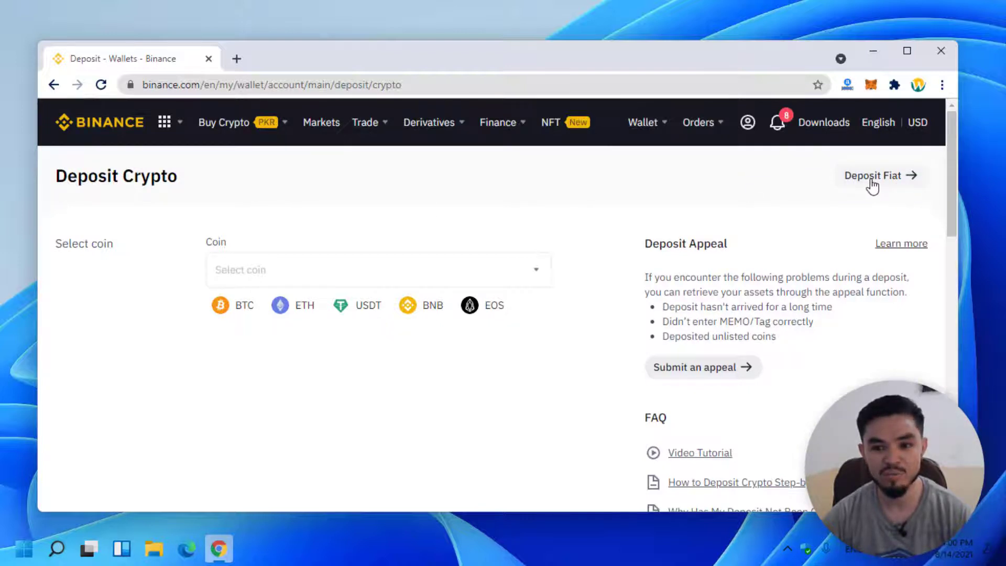
Switch to Deposit Fiat and view the EUR payment options.
left_click(874, 175)
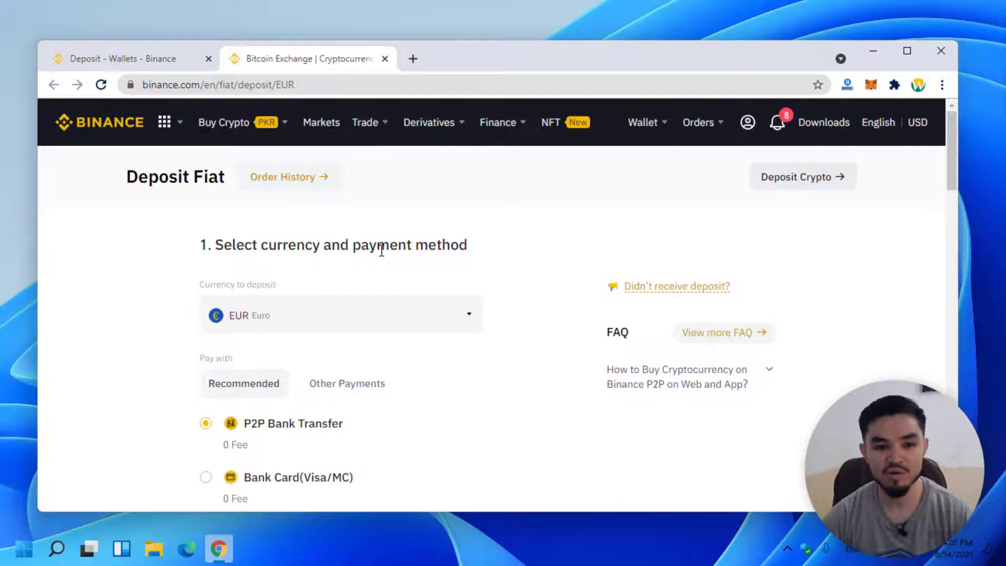
mouse_move(293, 323)
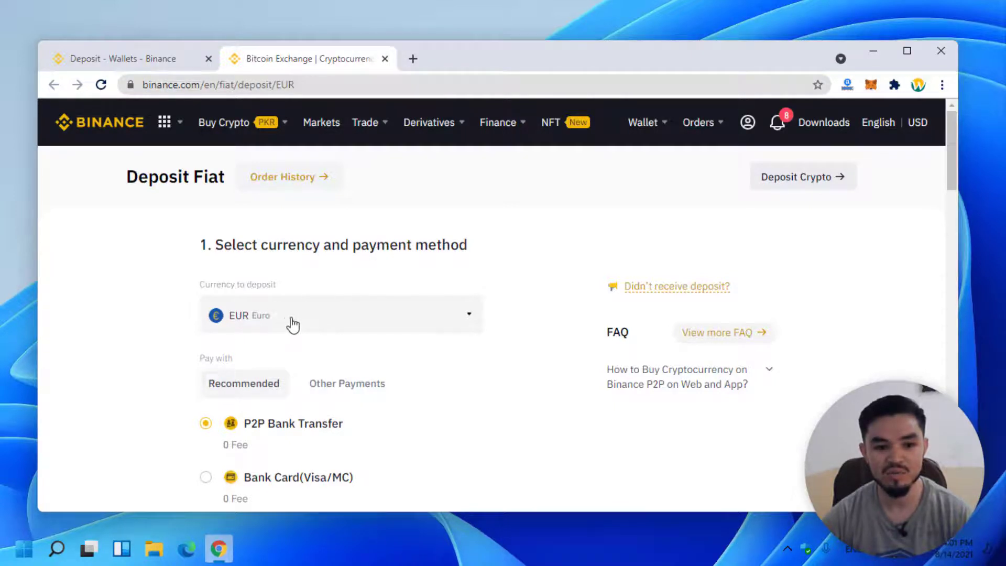
scroll("down", 3)
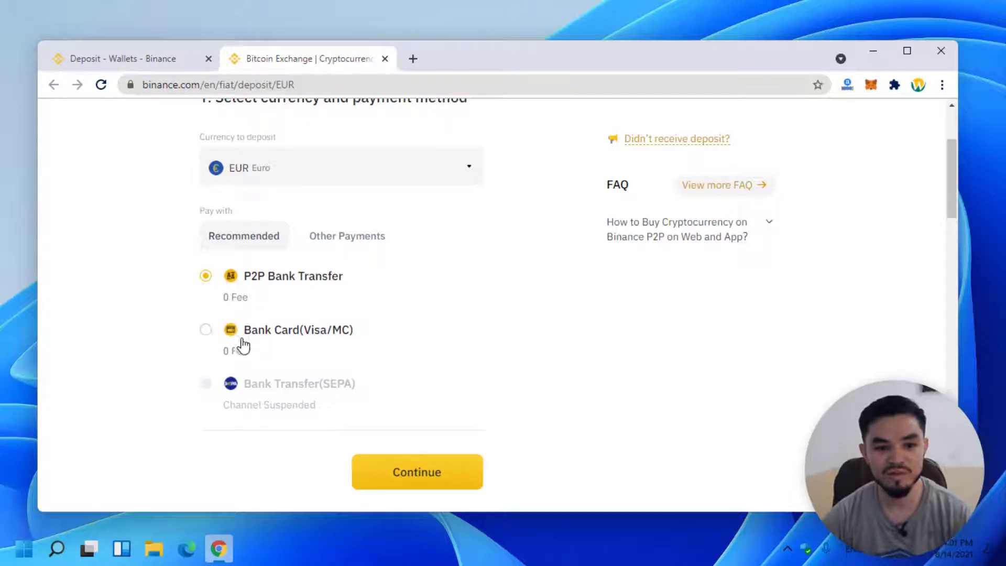
mouse_move(291, 290)
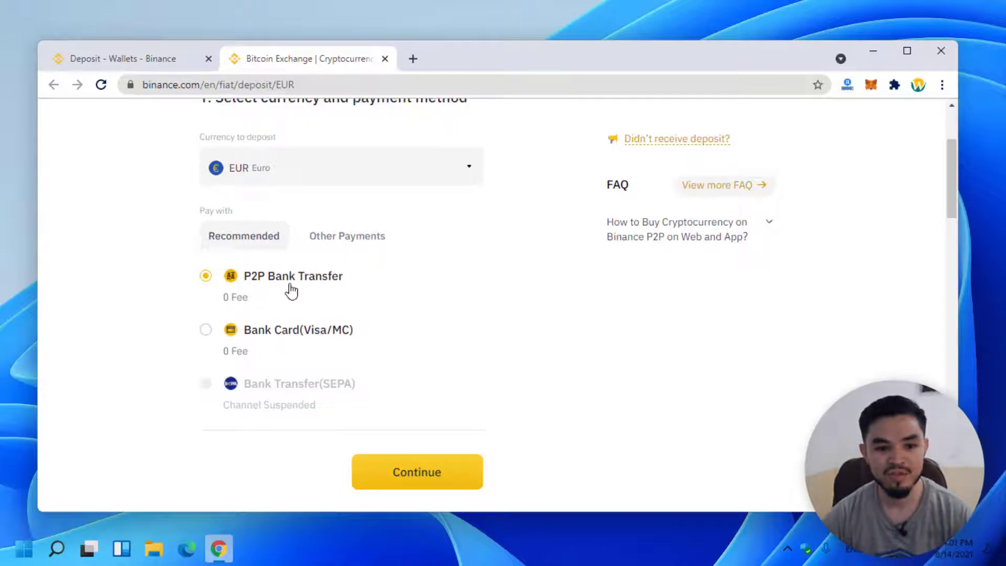
mouse_move(329, 286)
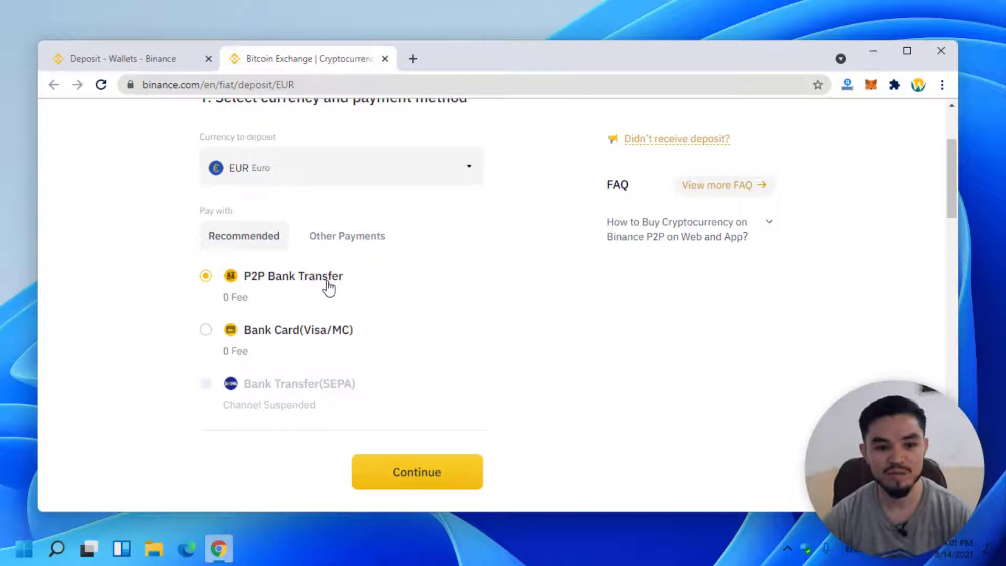
mouse_move(283, 337)
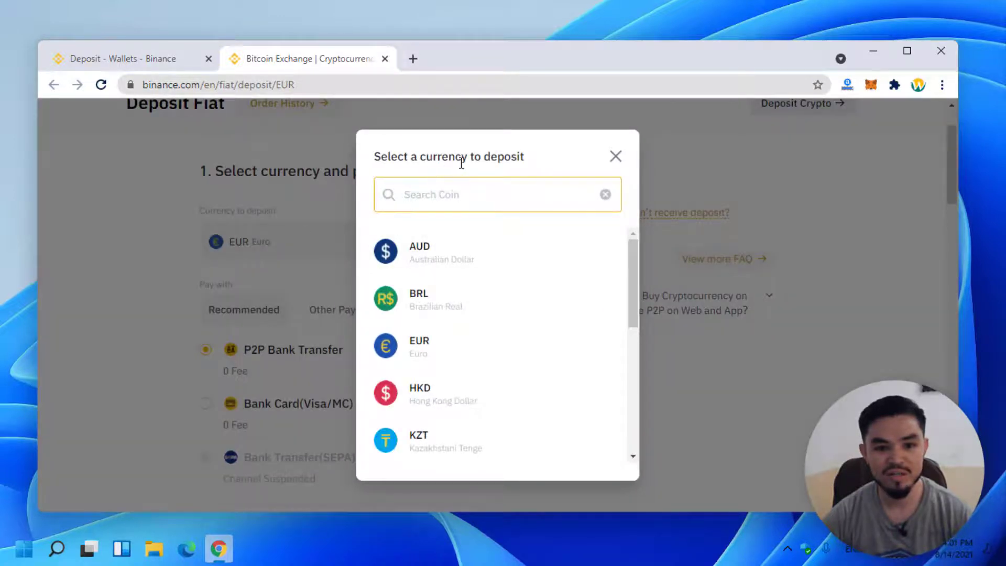
Keep EUR as the deposit currency and close the currency list.
scroll("down", 3)
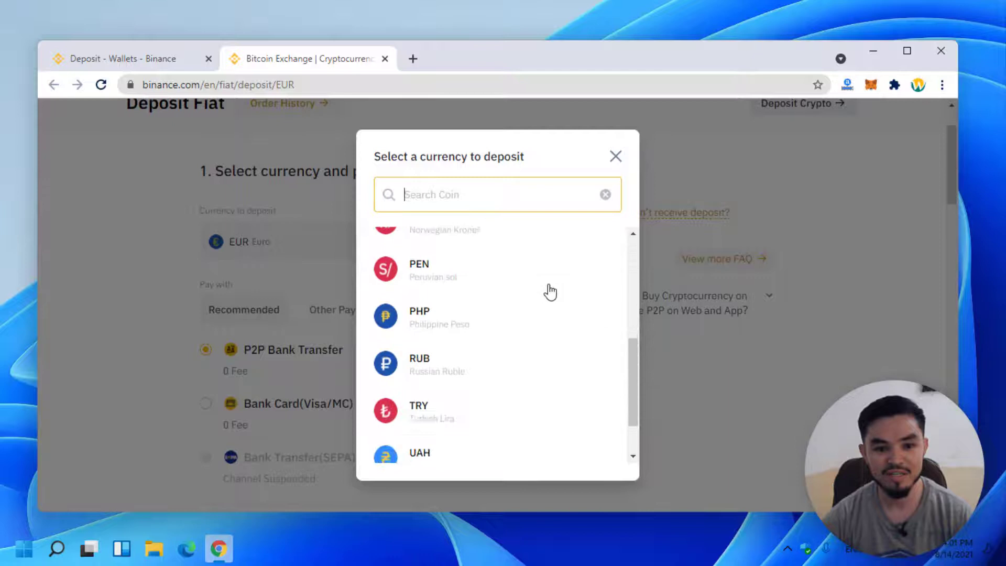
scroll("up", 3)
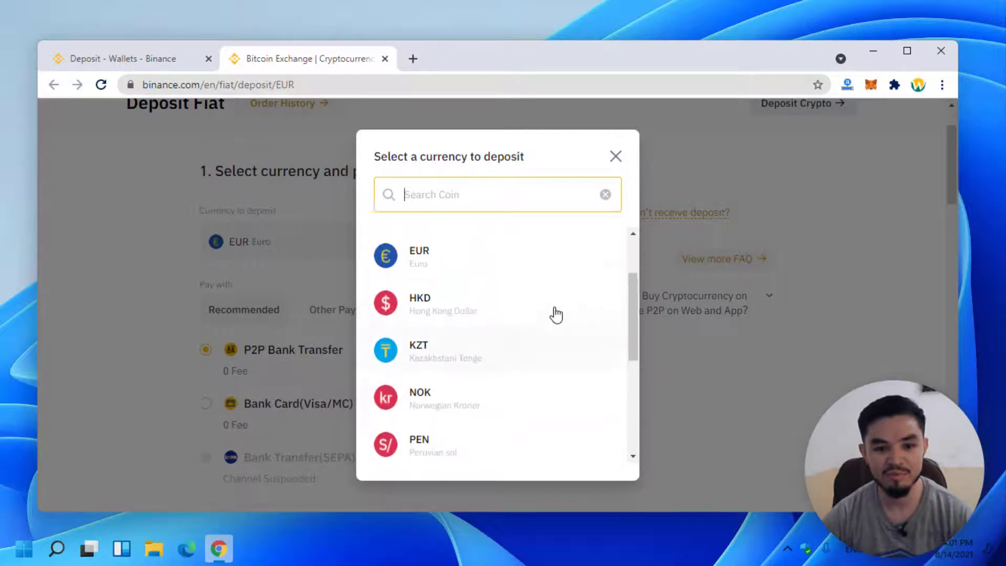
scroll("down", 3)
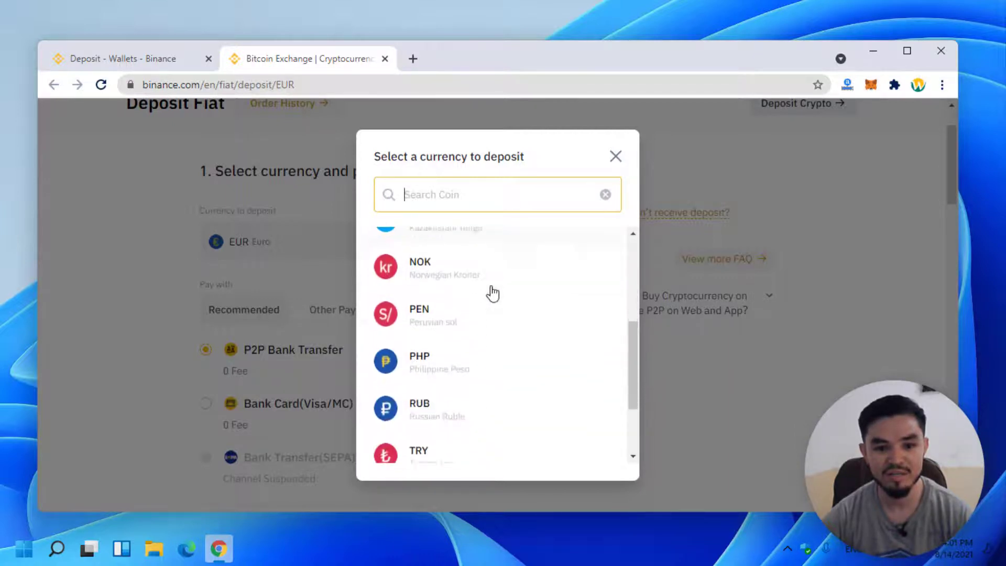
left_click(615, 156)
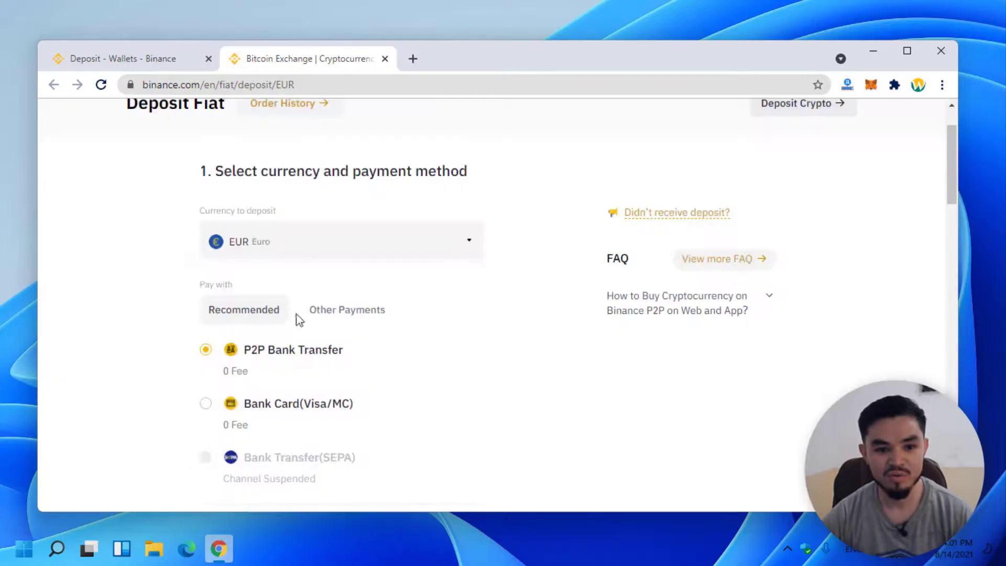
scroll("down", 3)
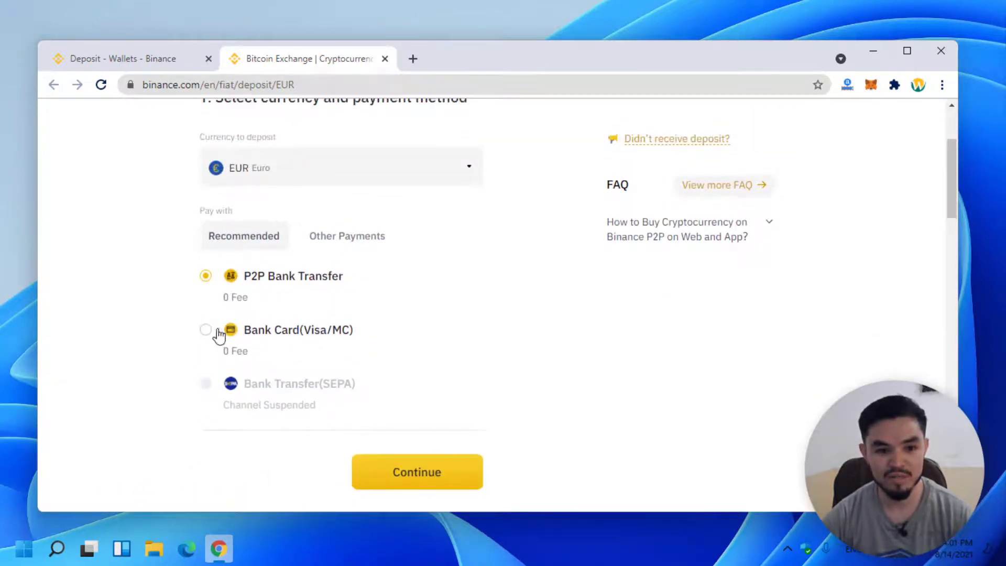
Pay with Bank Card (Visa/MC) and continue to the amount step.
left_click(206, 329)
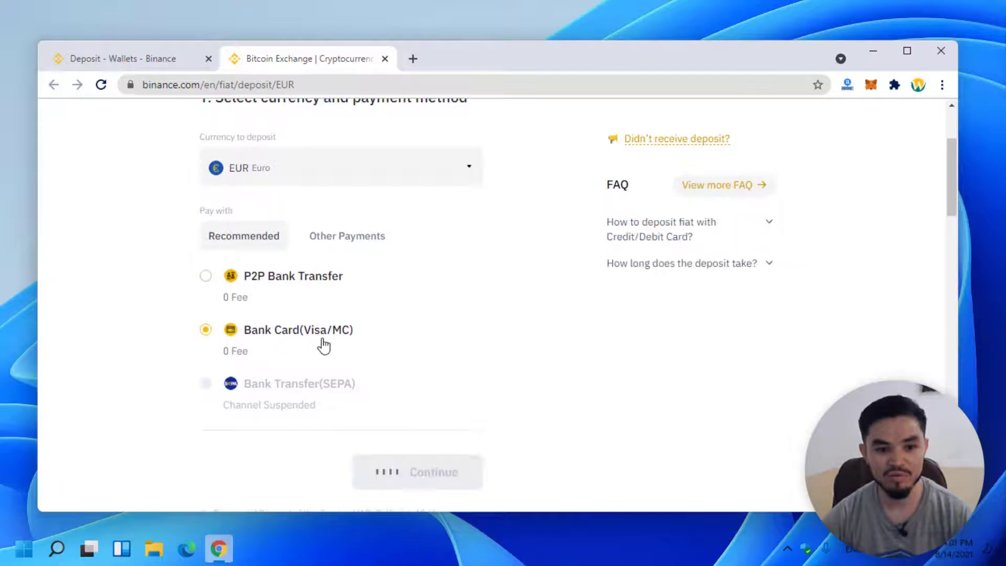
scroll("down", 3)
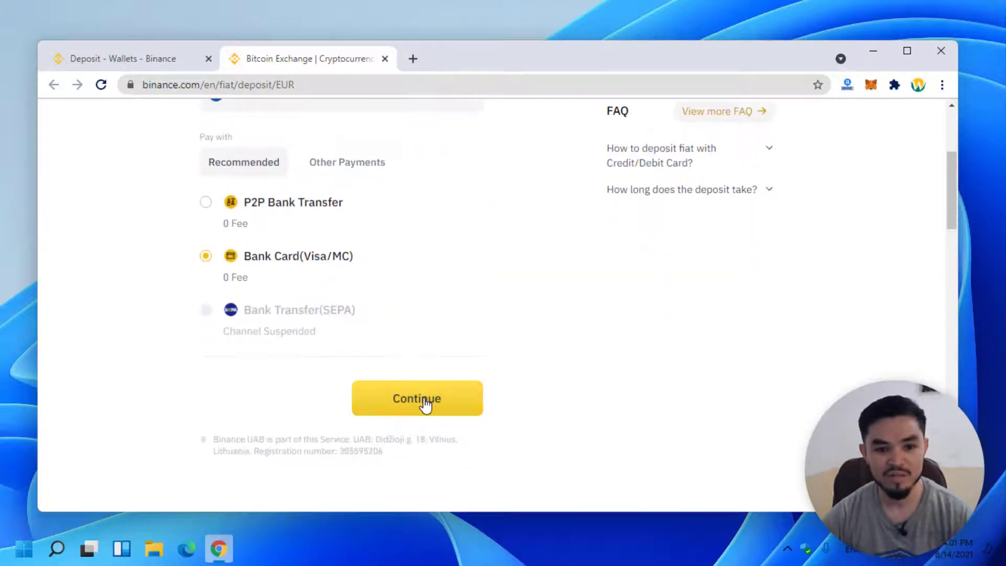
left_click(417, 398)
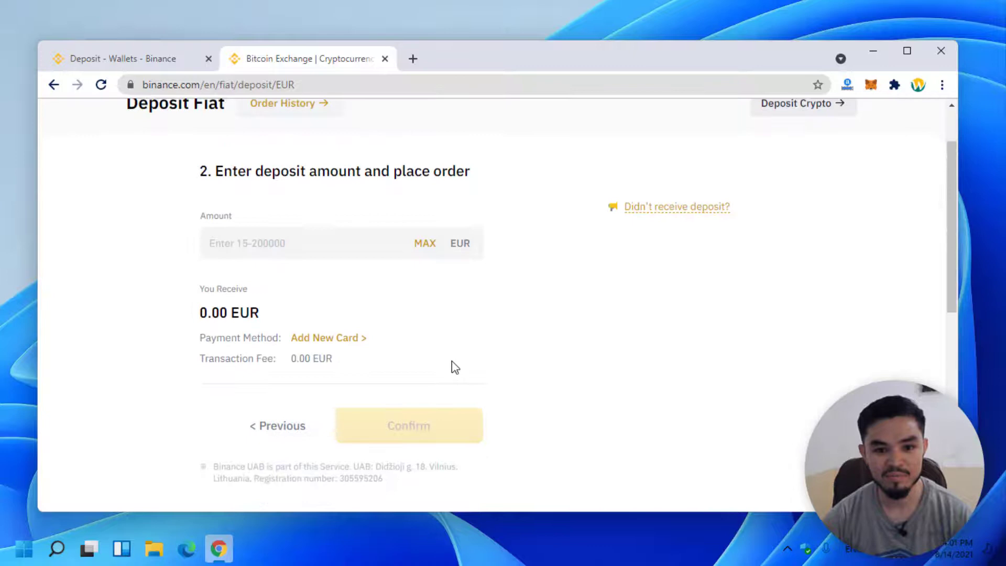
left_click(325, 337)
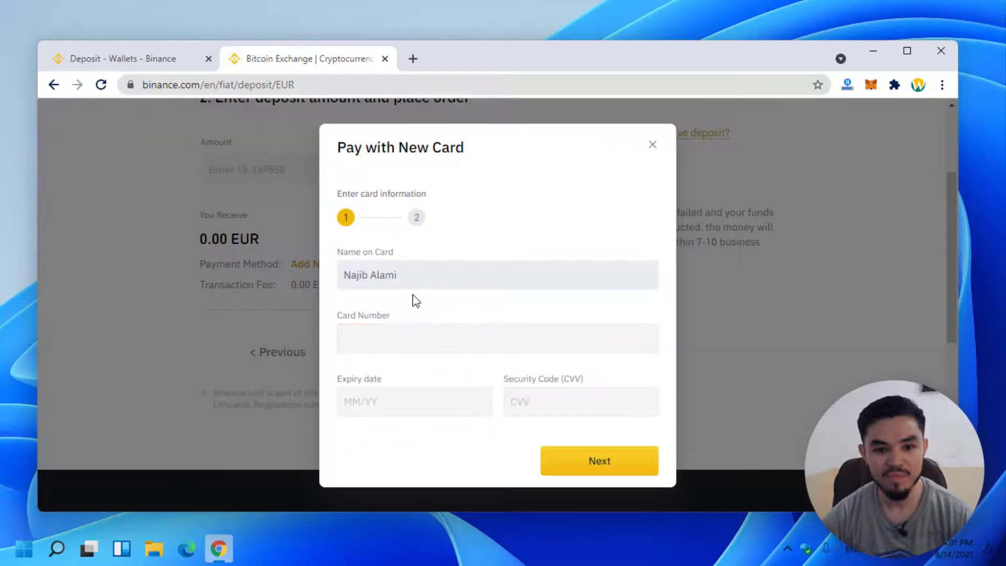
mouse_move(744, 306)
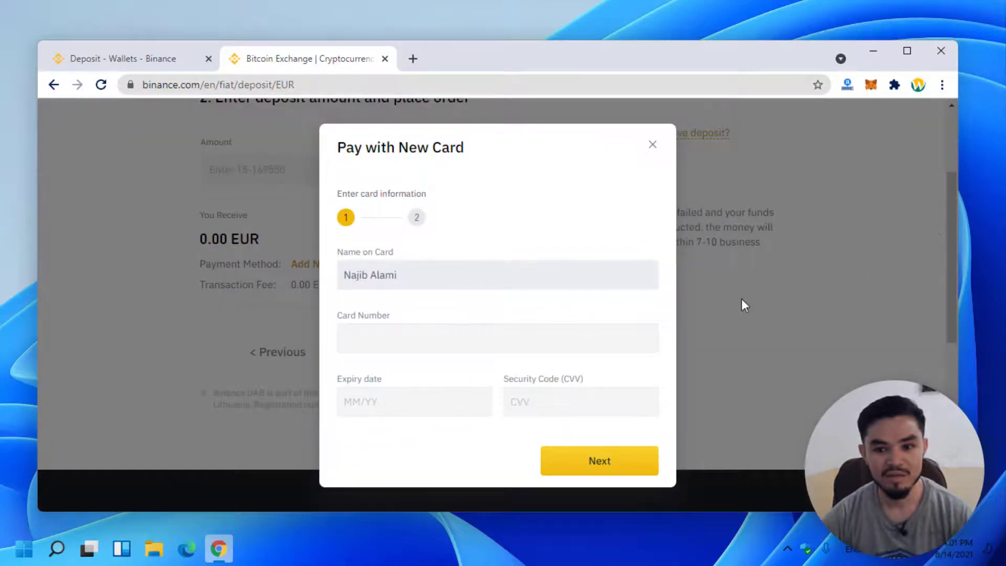
left_click(497, 338)
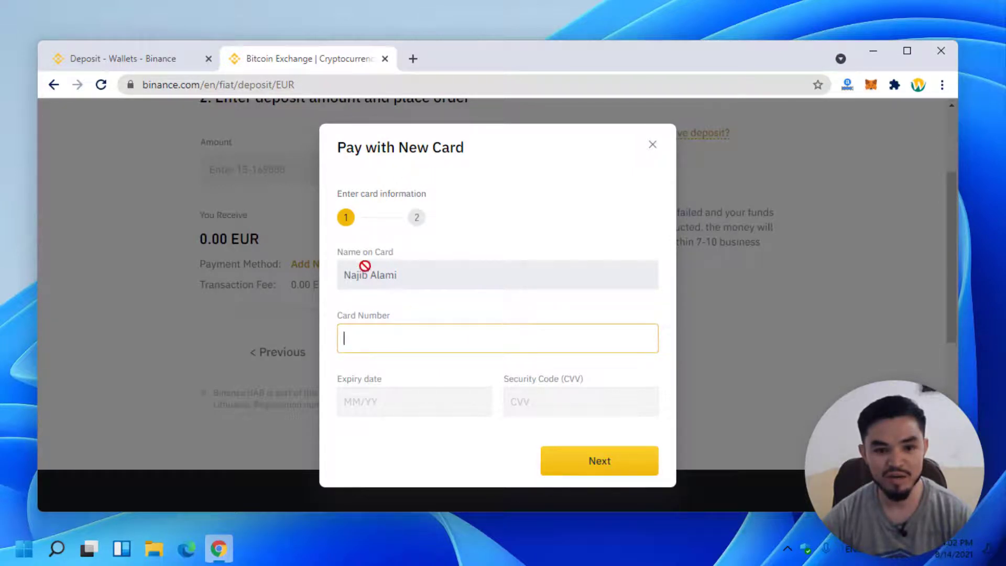
mouse_move(407, 287)
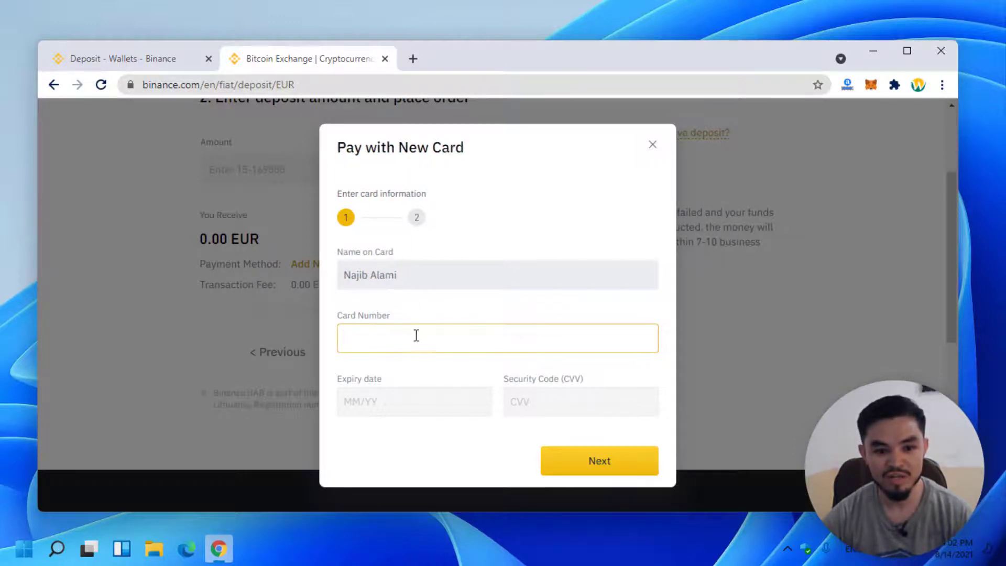
left_click(415, 401)
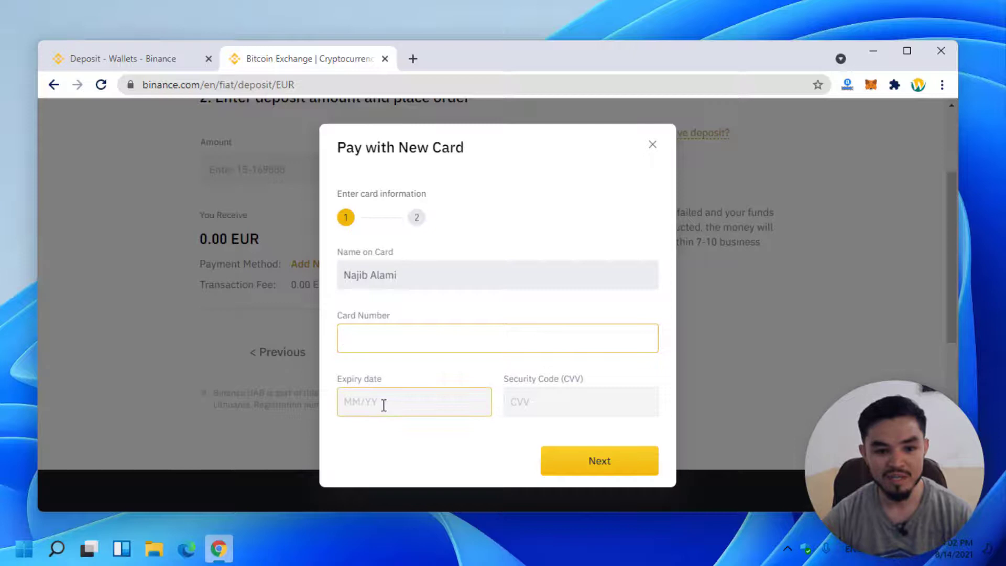
left_click(580, 401)
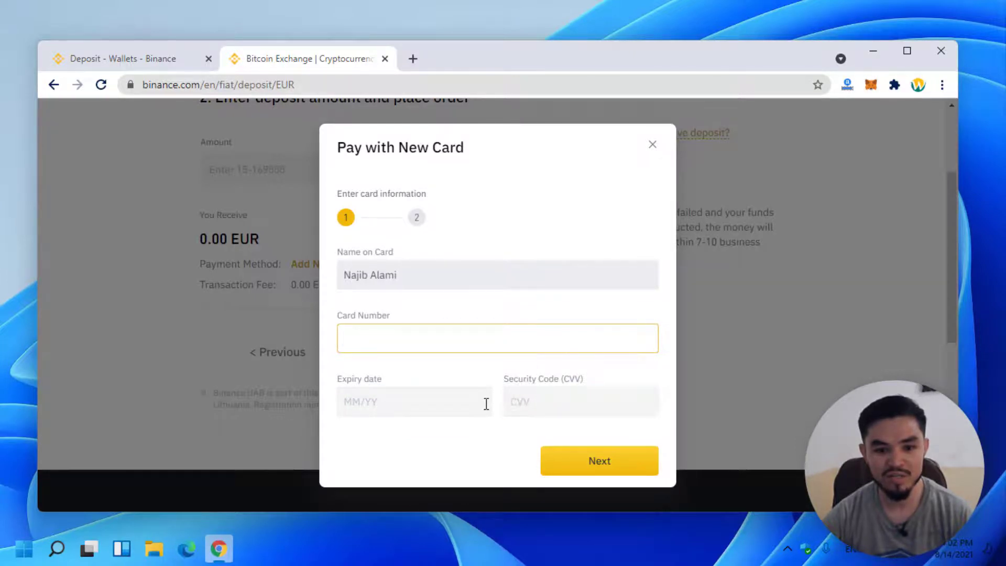
left_click(598, 461)
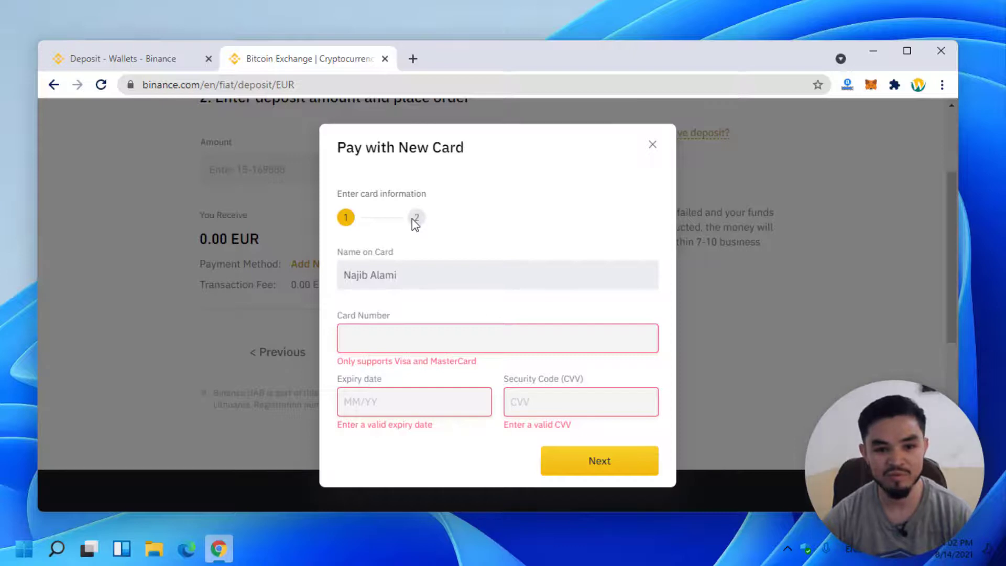
mouse_move(625, 255)
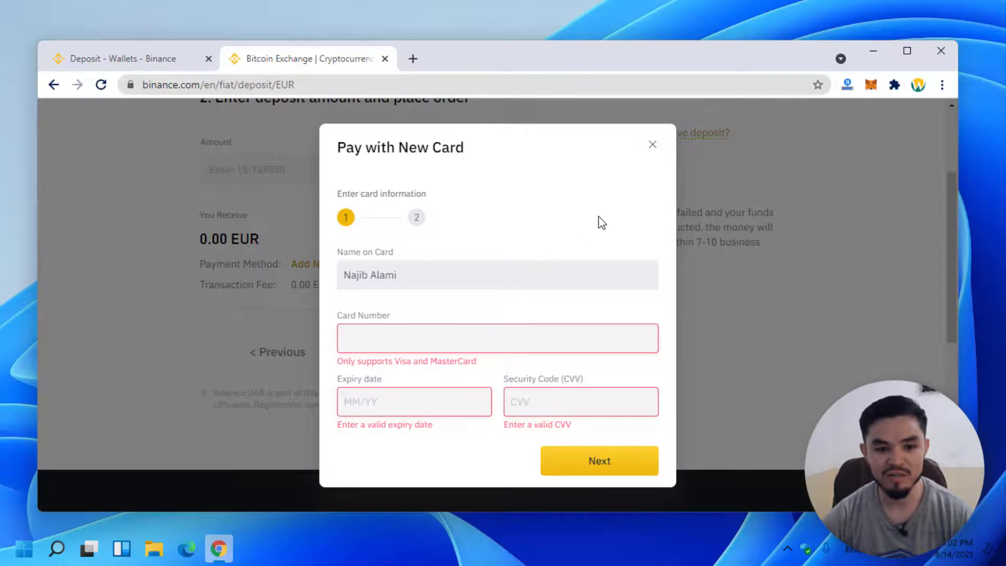
mouse_move(658, 151)
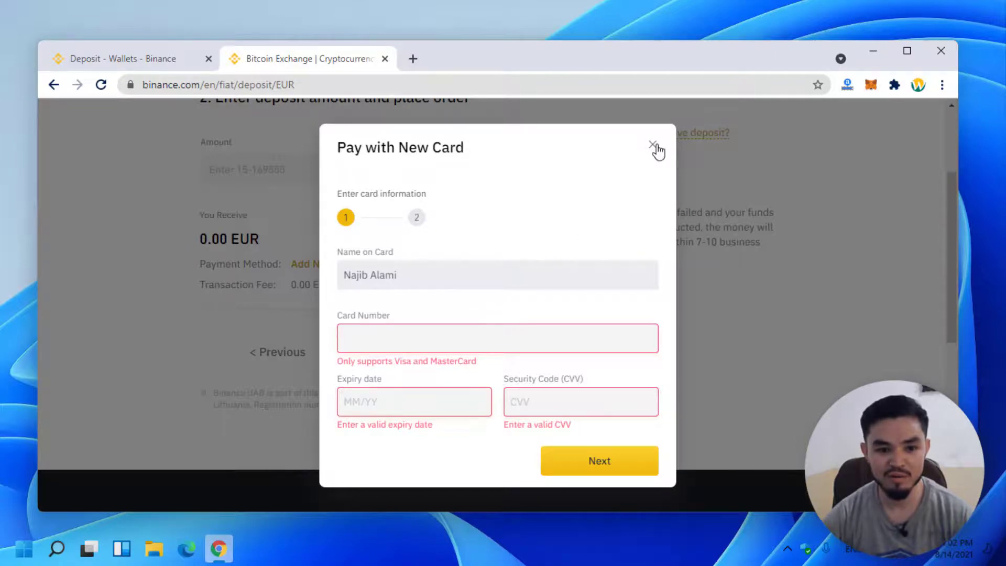
left_click(654, 144)
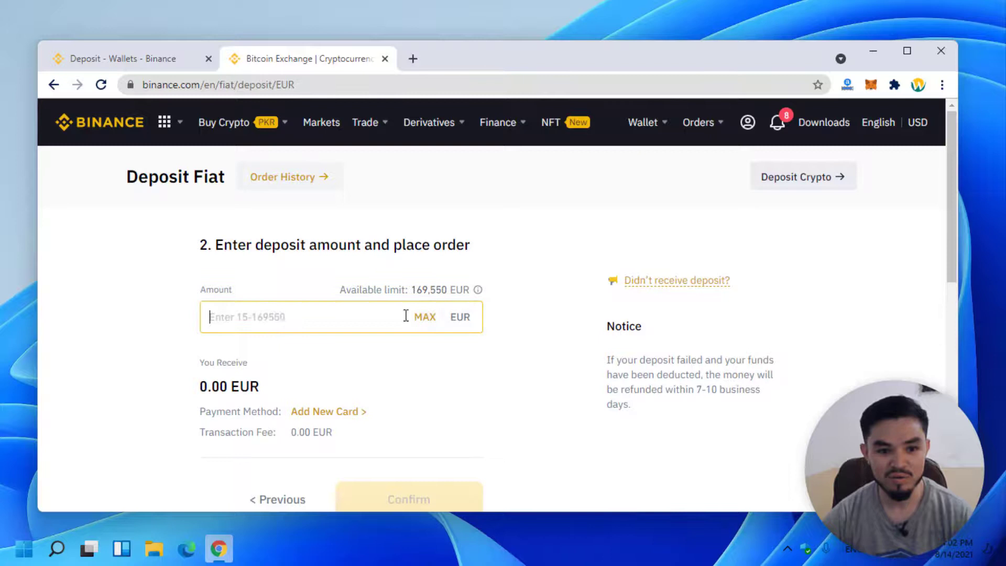
Return to step 1 to choose P2P Bank Transfer for the EUR deposit.
left_click(425, 317)
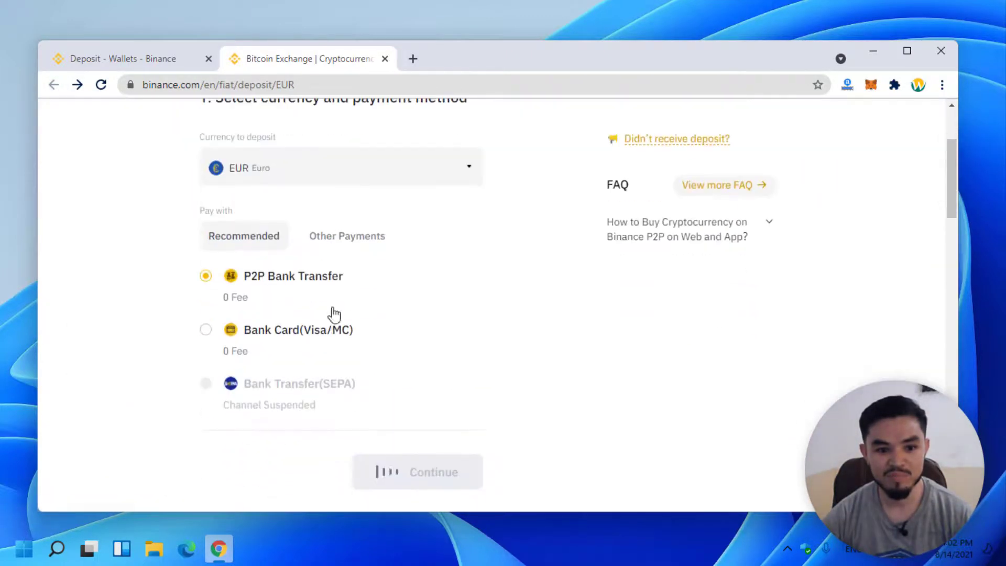
Continue with P2P Bank Transfer to list USDT offers priced in EUR.
scroll("down", 3)
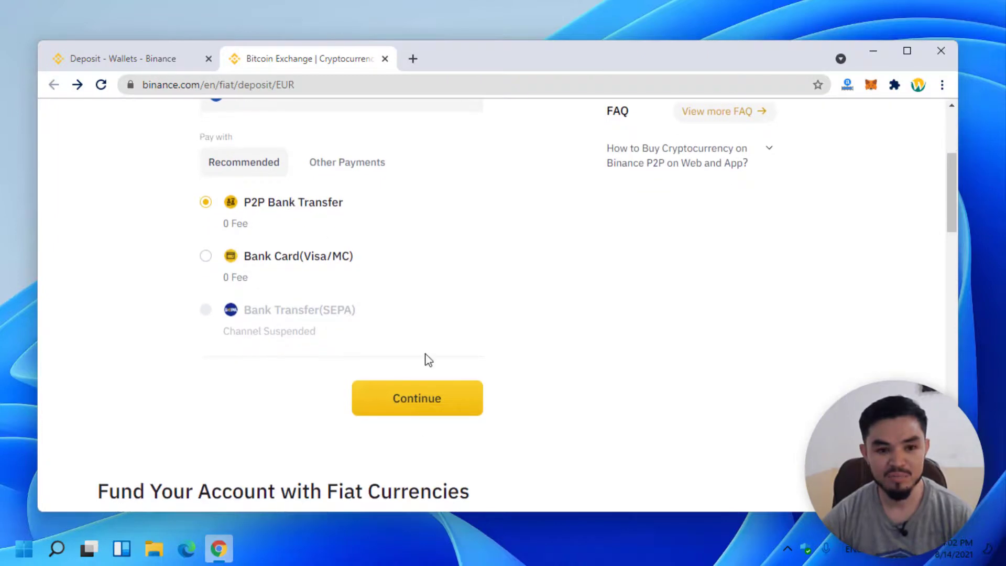
left_click(417, 398)
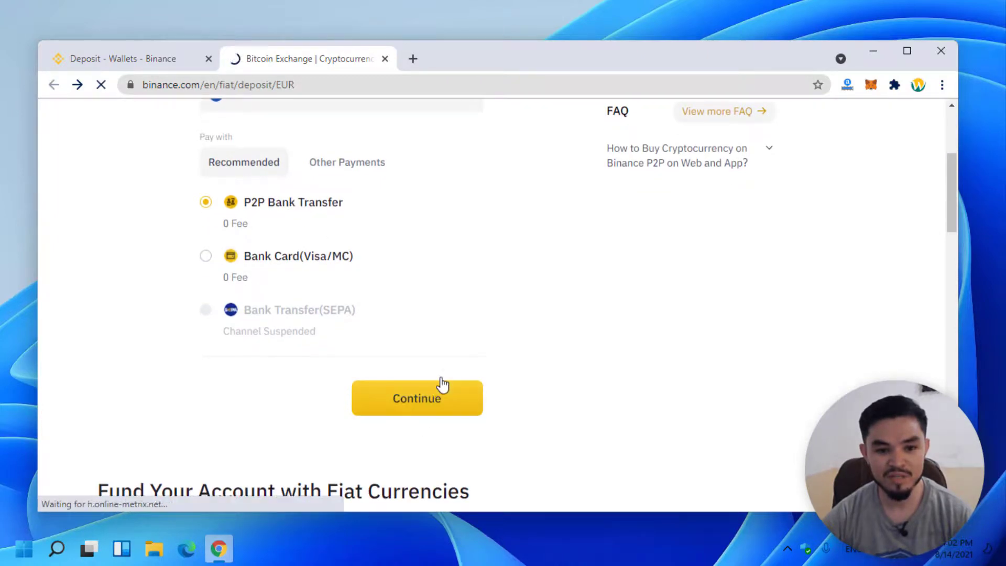
left_click(417, 397)
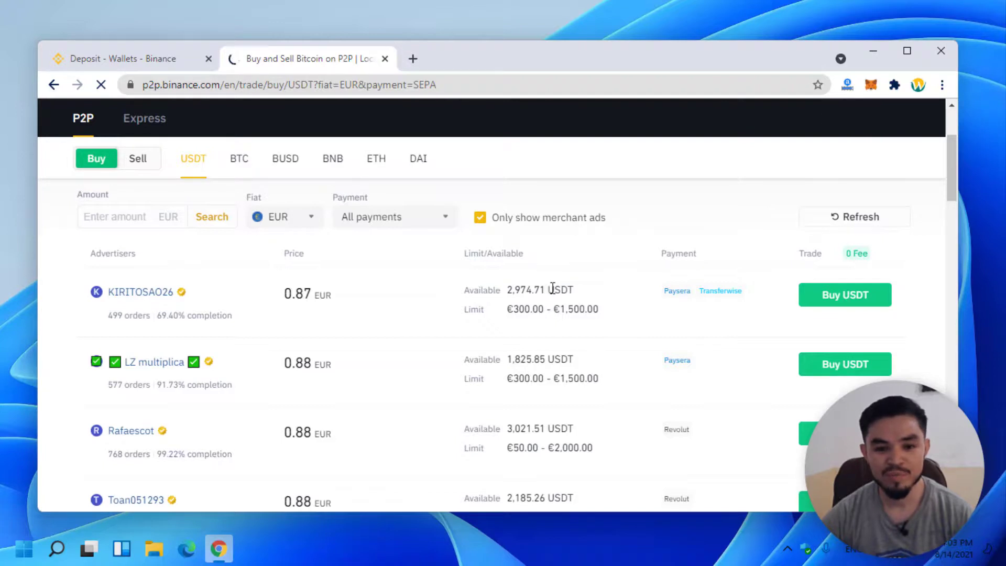
left_click(844, 295)
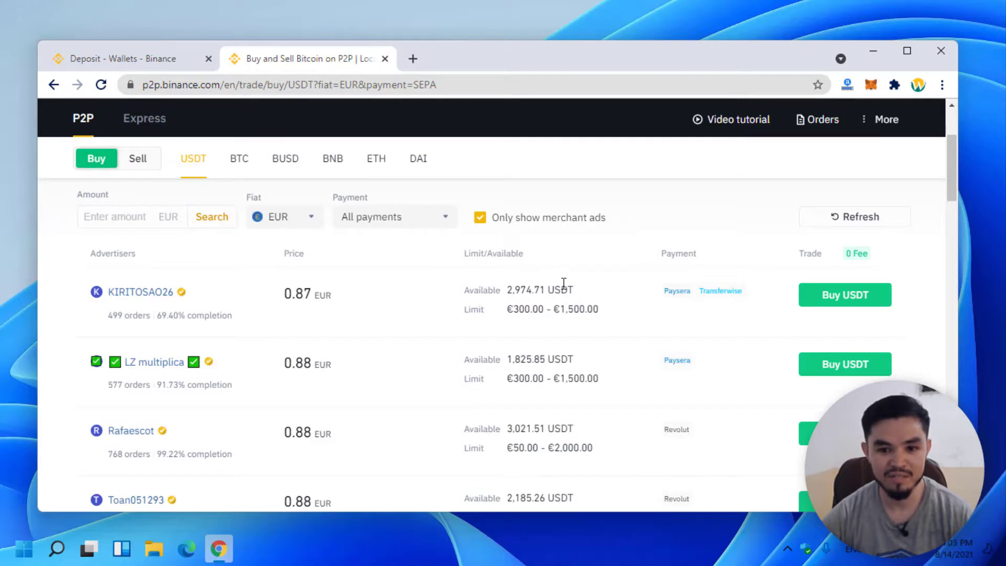
mouse_move(845, 295)
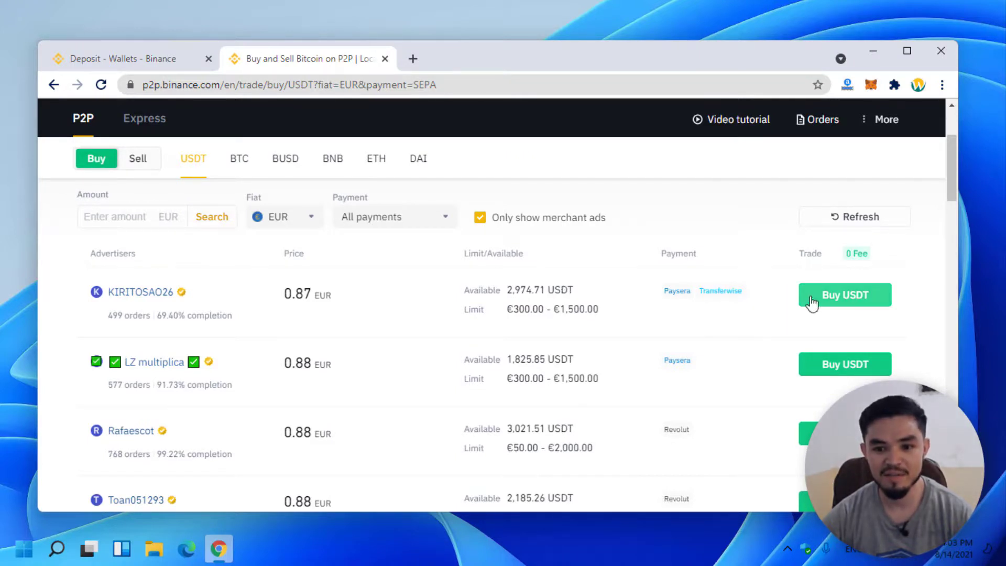
mouse_move(593, 296)
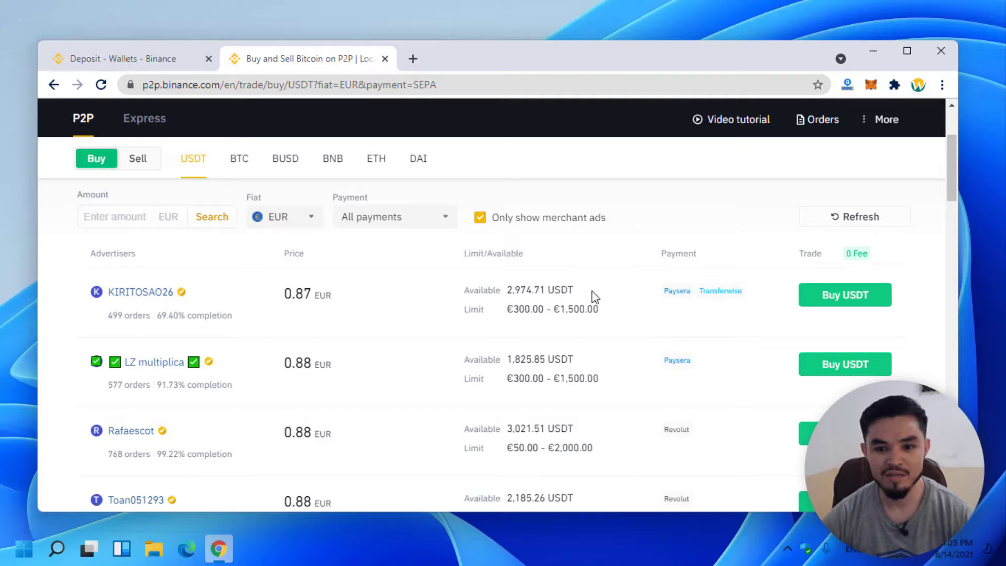
mouse_move(572, 295)
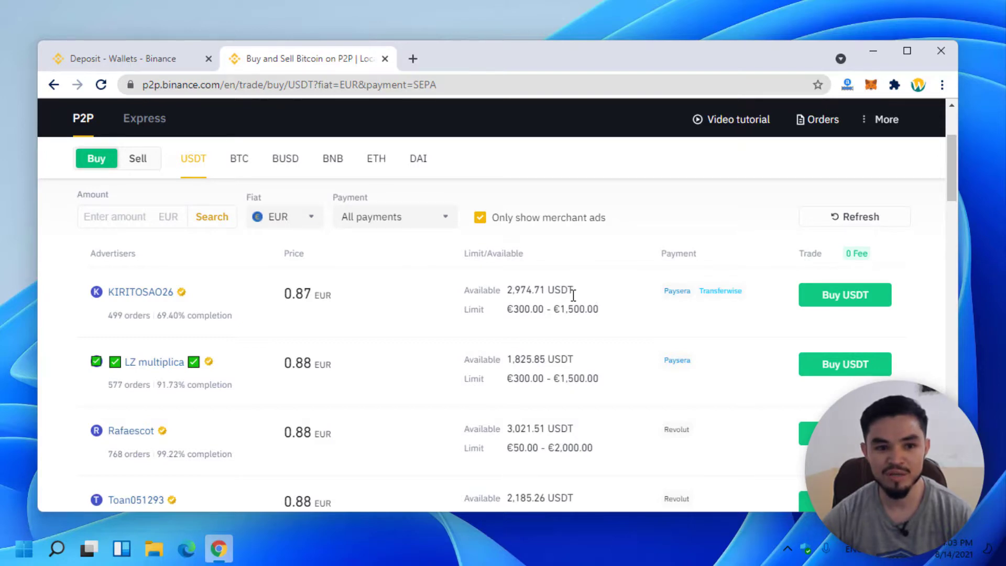
scroll("down", 3)
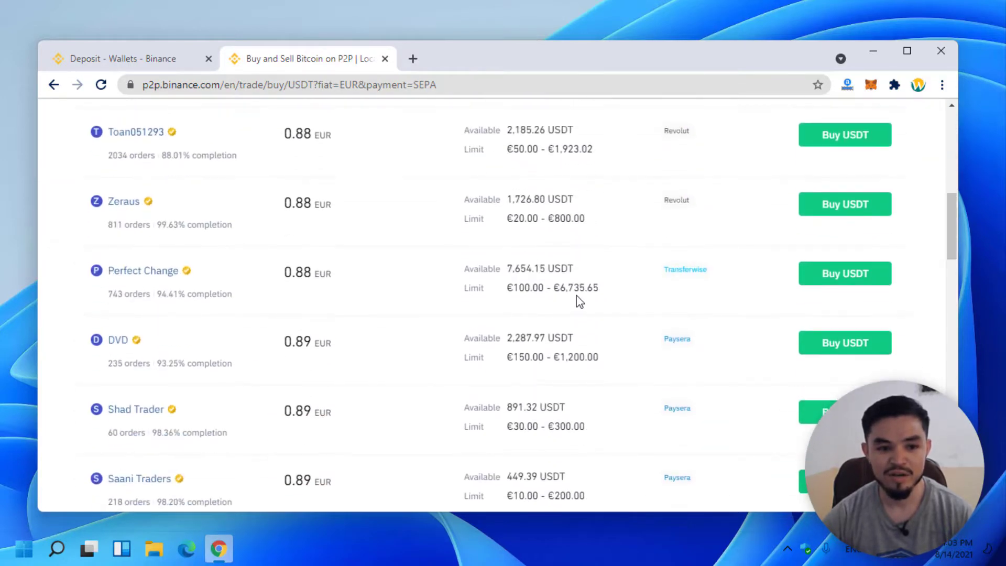